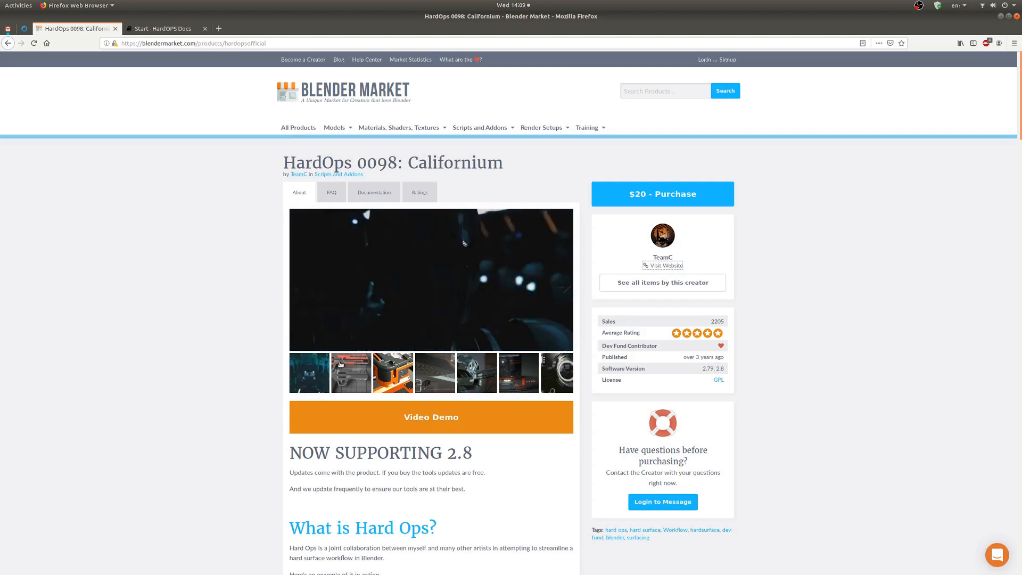
Show the pistol render, then advance four images further through the HardOps gallery.
{"action": "left_click", "coordinate": [350, 372]}
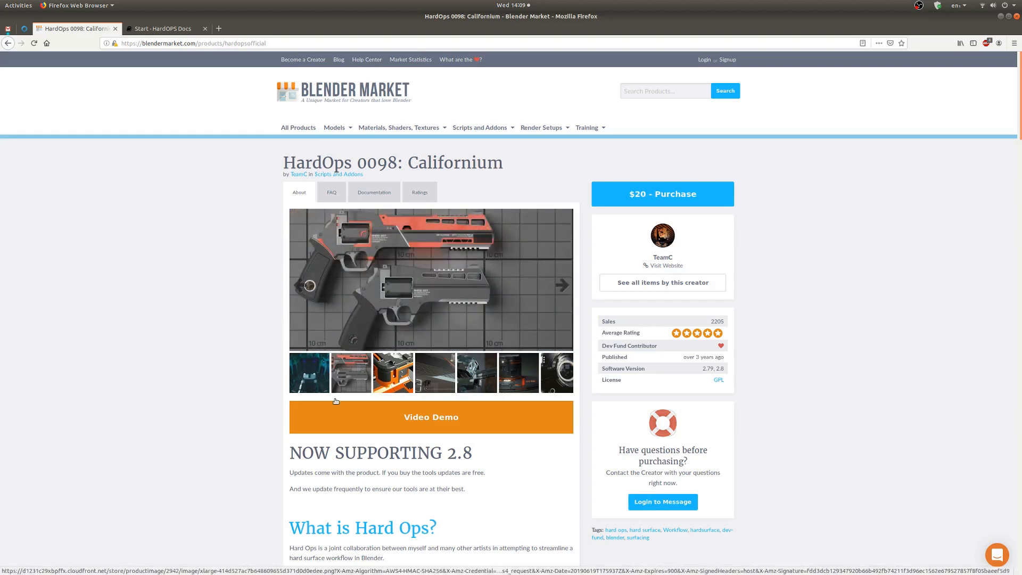
{"action": "left_click", "coordinate": [561, 285]}
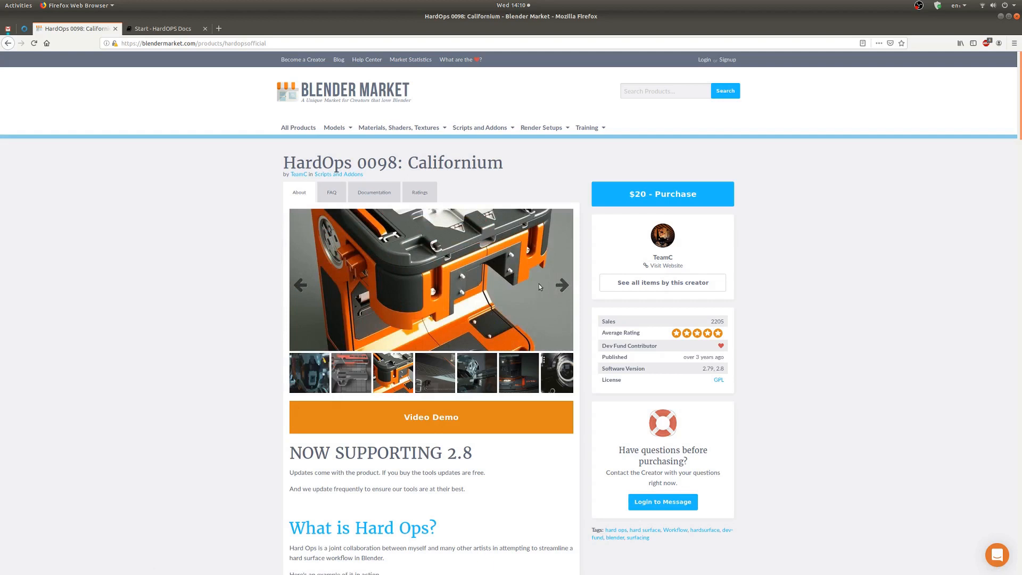
{"action": "left_click", "coordinate": [561, 285]}
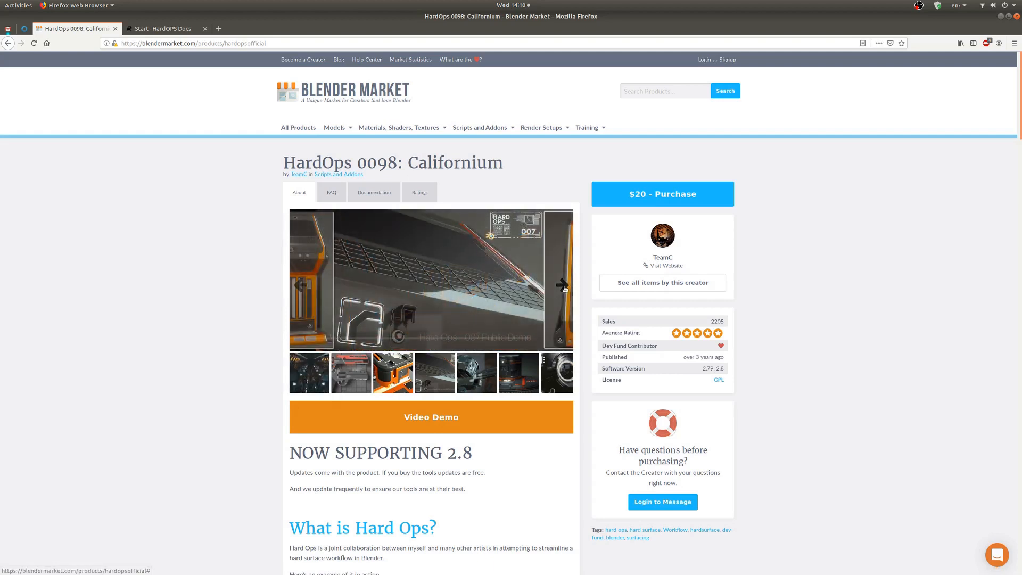
{"action": "left_click", "coordinate": [562, 285]}
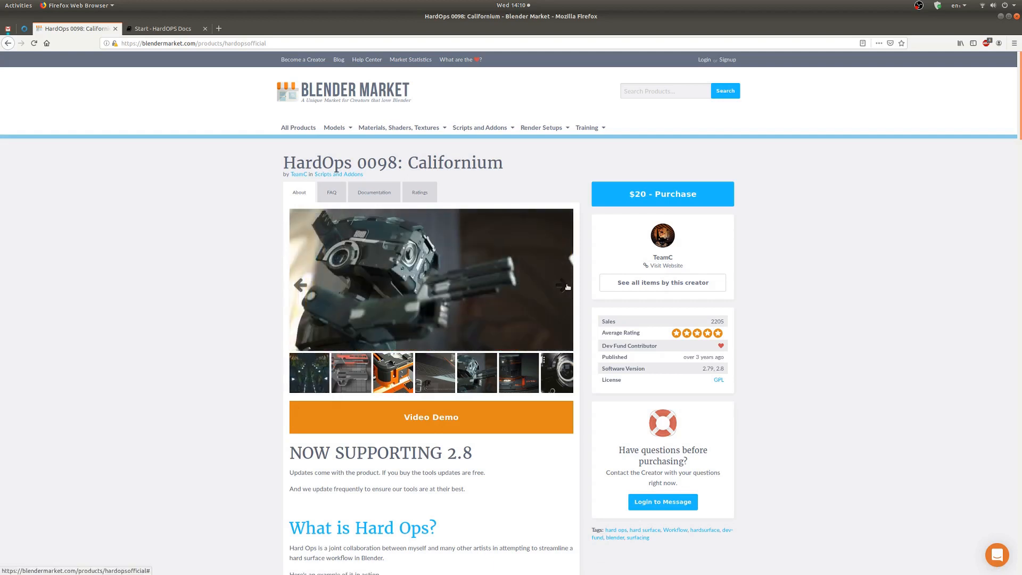
{"action": "left_click", "coordinate": [561, 285]}
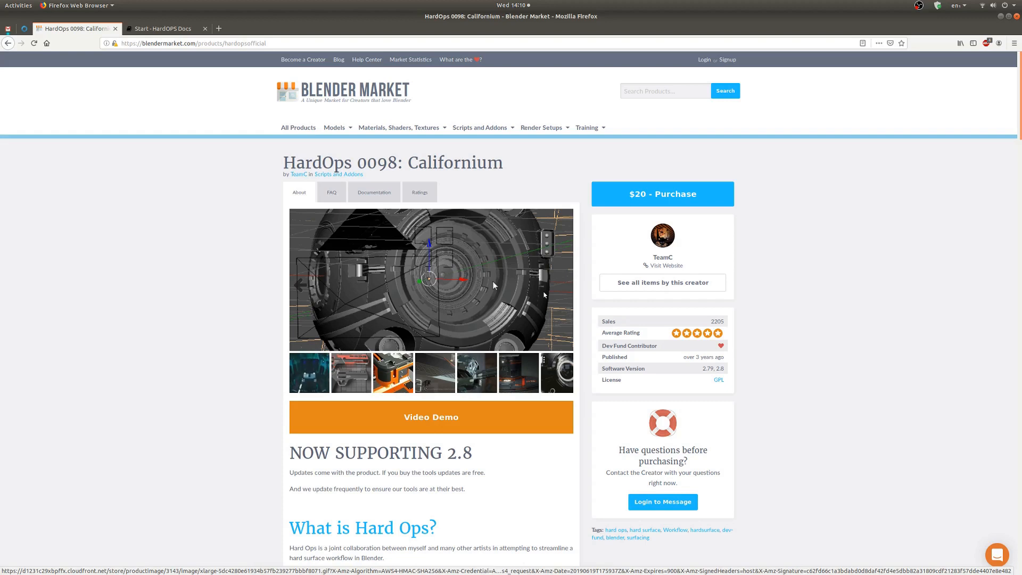
{"action": "scroll", "scroll_direction": "down", "scroll_amount": 3}
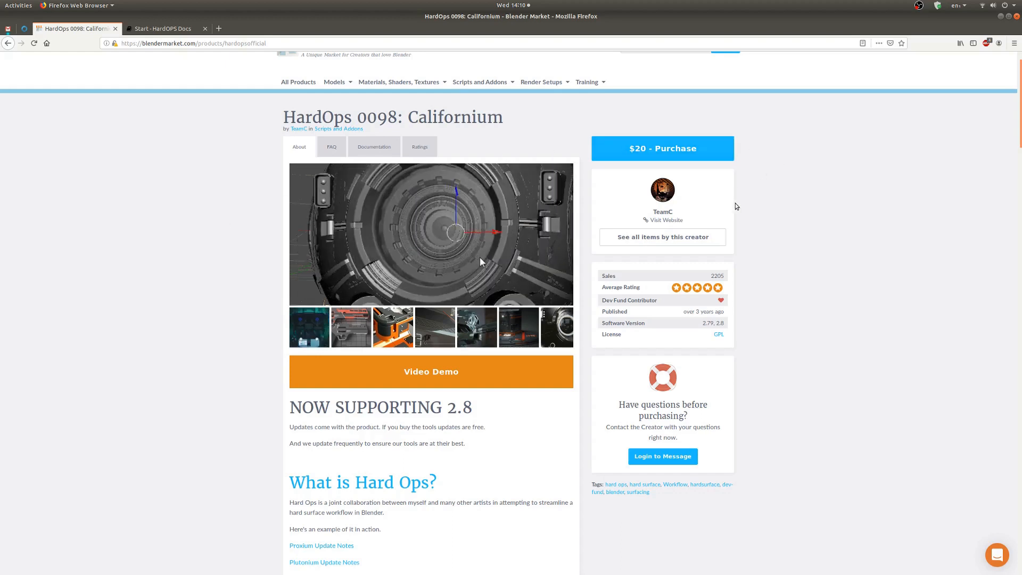
{"action": "left_click", "coordinate": [309, 326]}
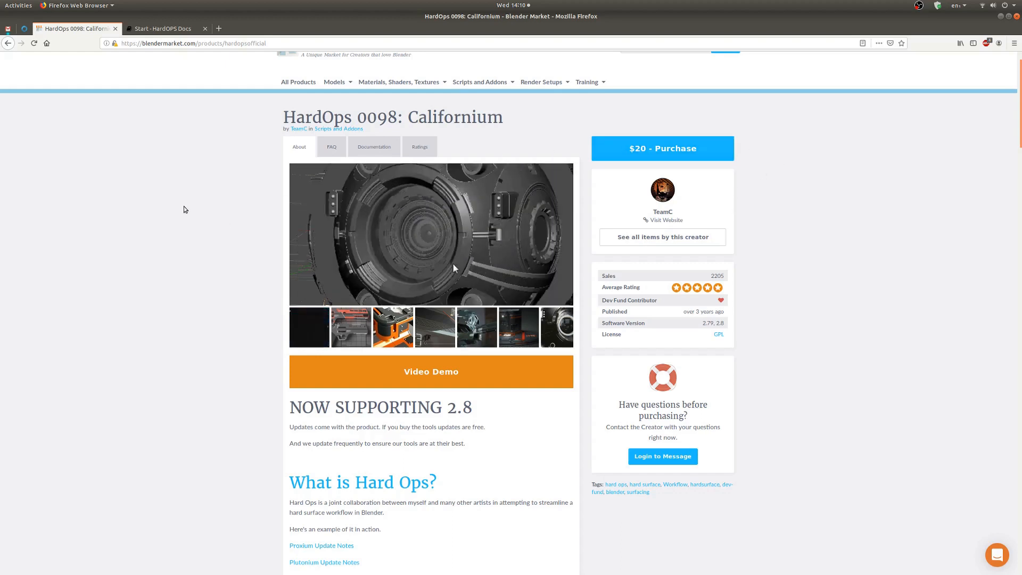
{"action": "left_click", "coordinate": [308, 326]}
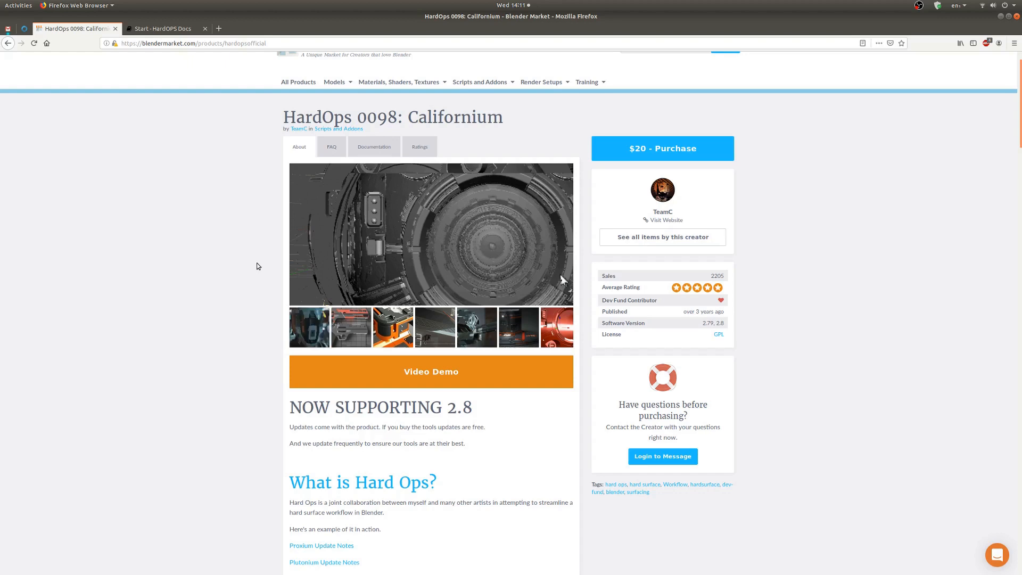
Switch to the HardOps Docs Start page and scroll around the 'What Is Hard Ops?' intro.
{"action": "left_click", "coordinate": [161, 27]}
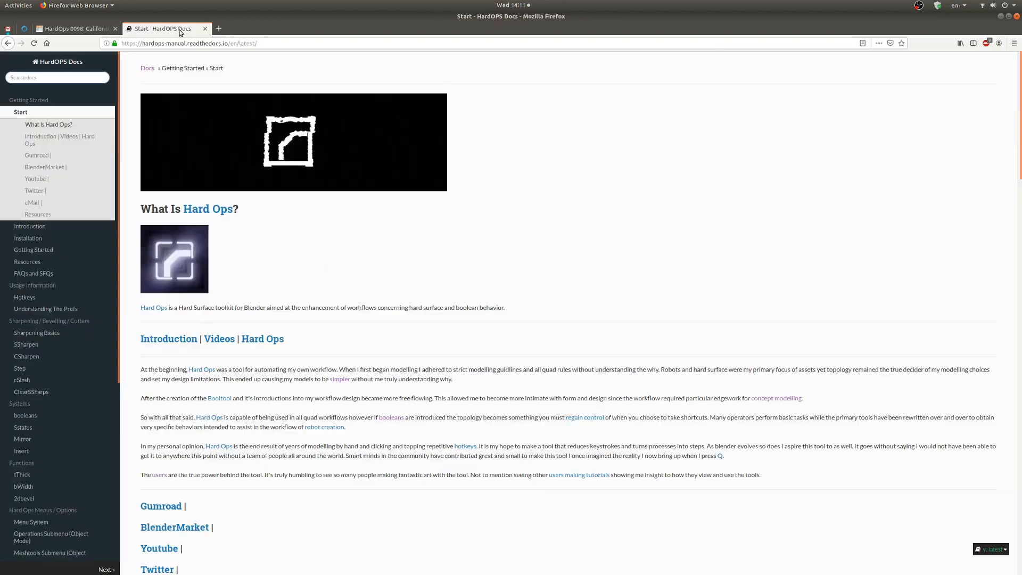
{"action": "scroll", "scroll_direction": "down", "scroll_amount": 3}
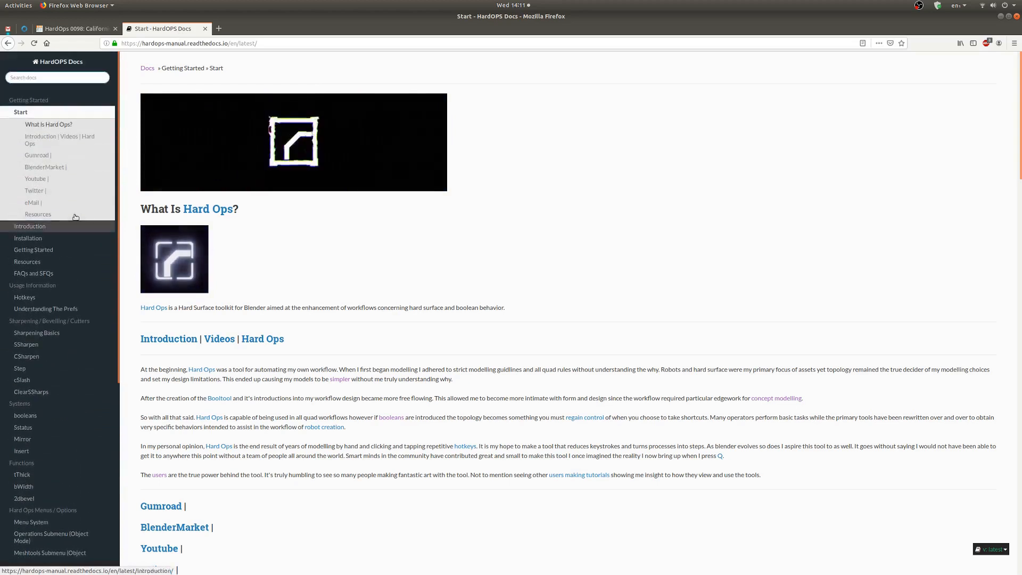
{"action": "mouse_move", "coordinate": [24, 297]}
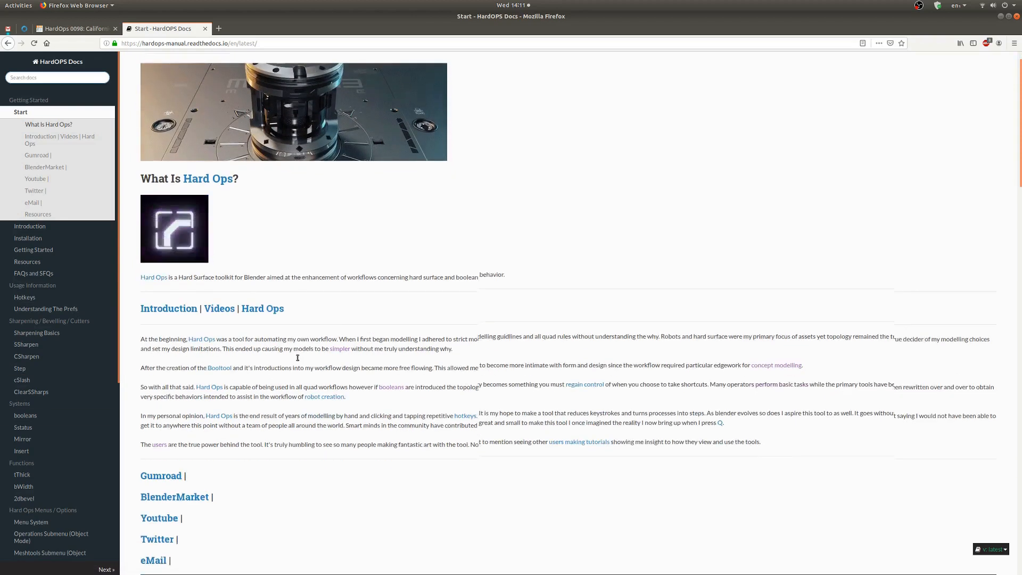
{"action": "scroll", "scroll_direction": "up", "scroll_amount": 3}
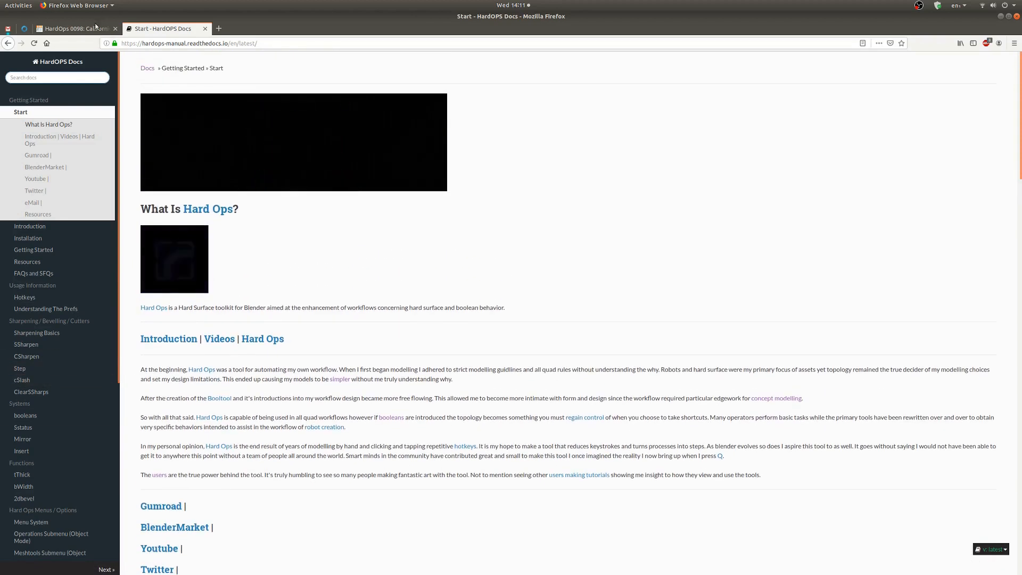
Look up 'precipitate' on Dictionary.com, then return to the HardOps Blender Market page.
{"action": "left_click", "coordinate": [73, 28]}
{"action": "type", "text": "d"}
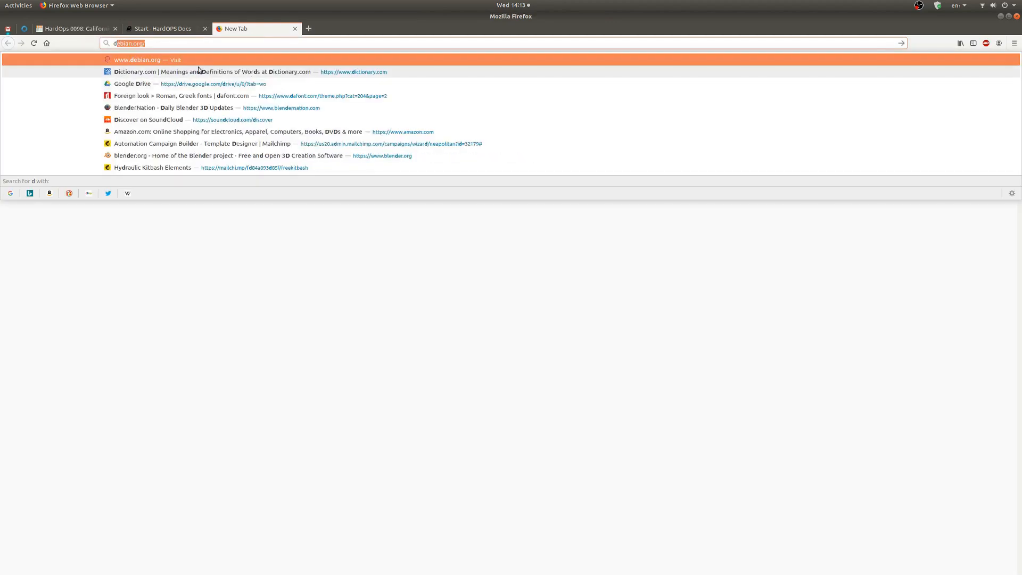
{"action": "left_click", "coordinate": [215, 71]}
{"action": "type", "text": "precipitate"}
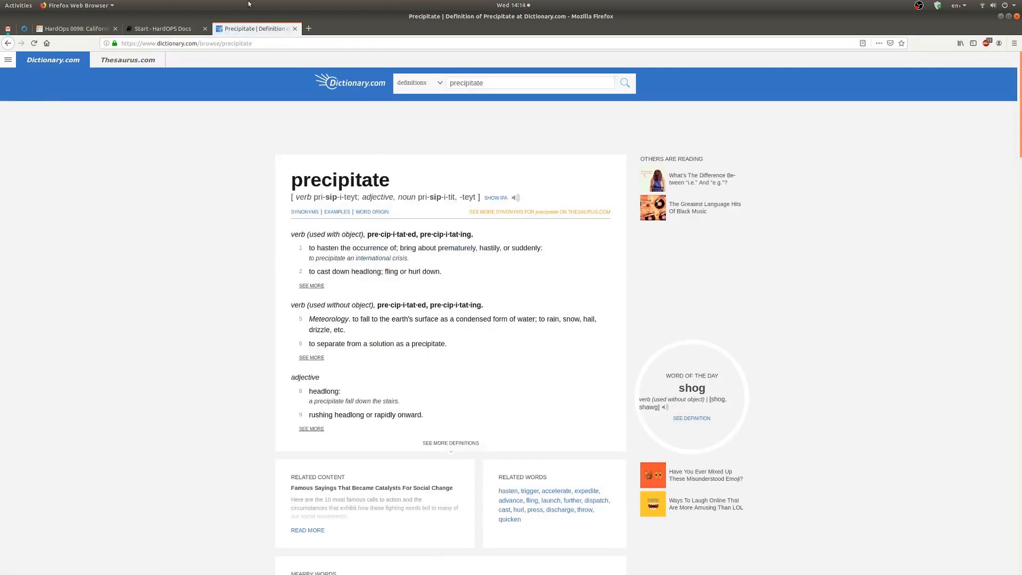
{"action": "left_click", "coordinate": [71, 27]}
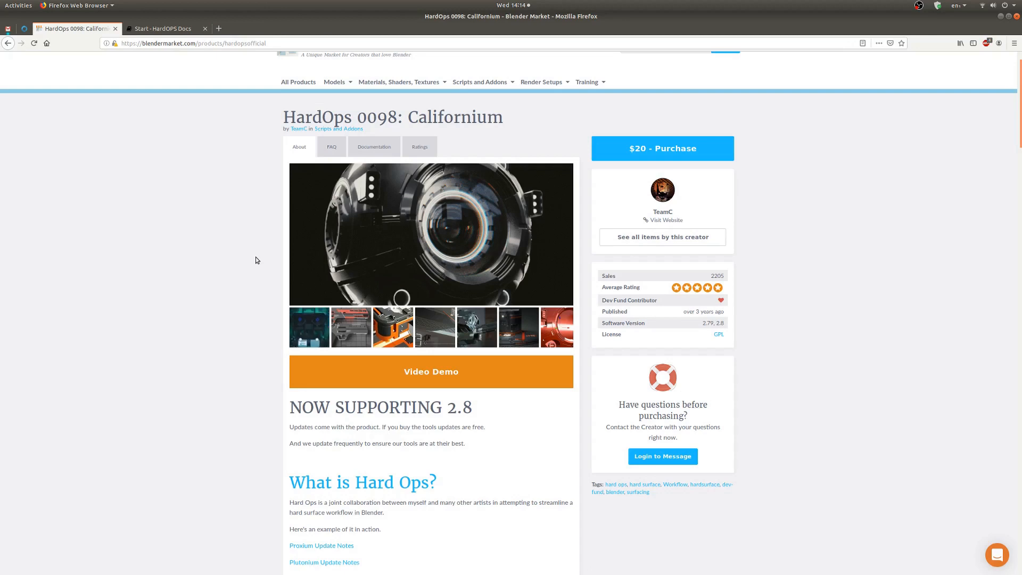